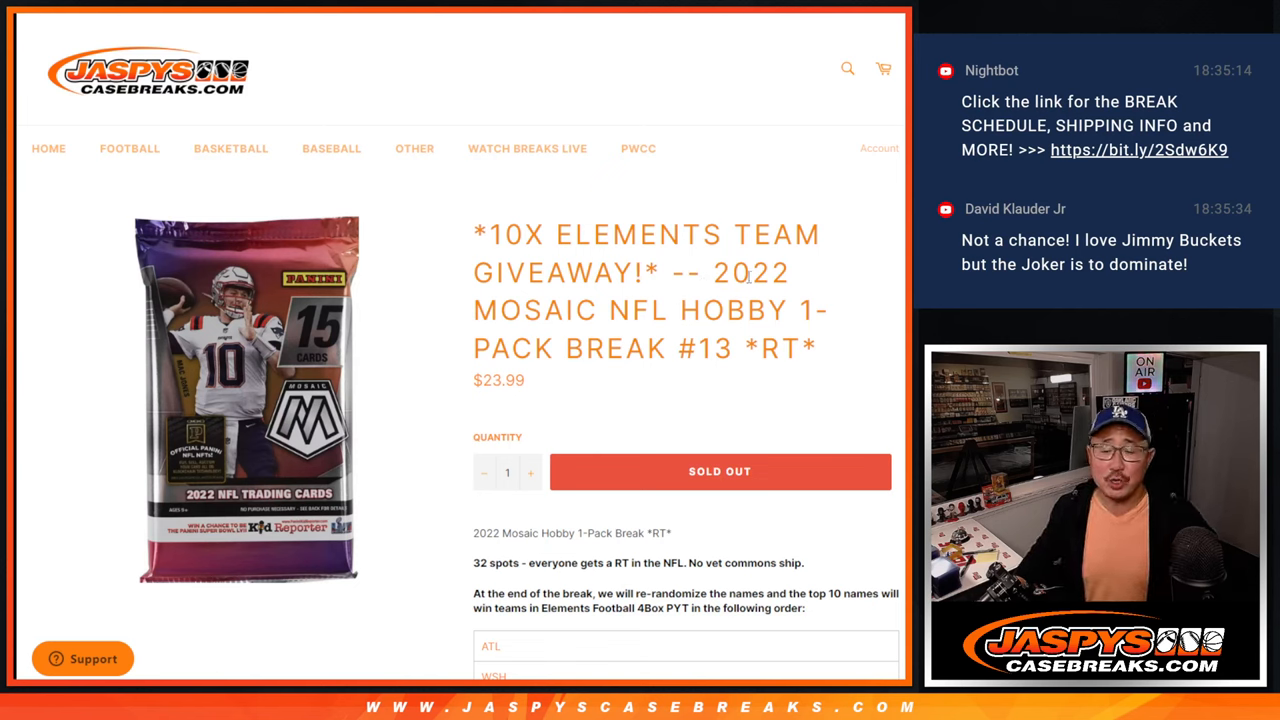
{"action": "mouse_move", "coordinate": [843, 360]}
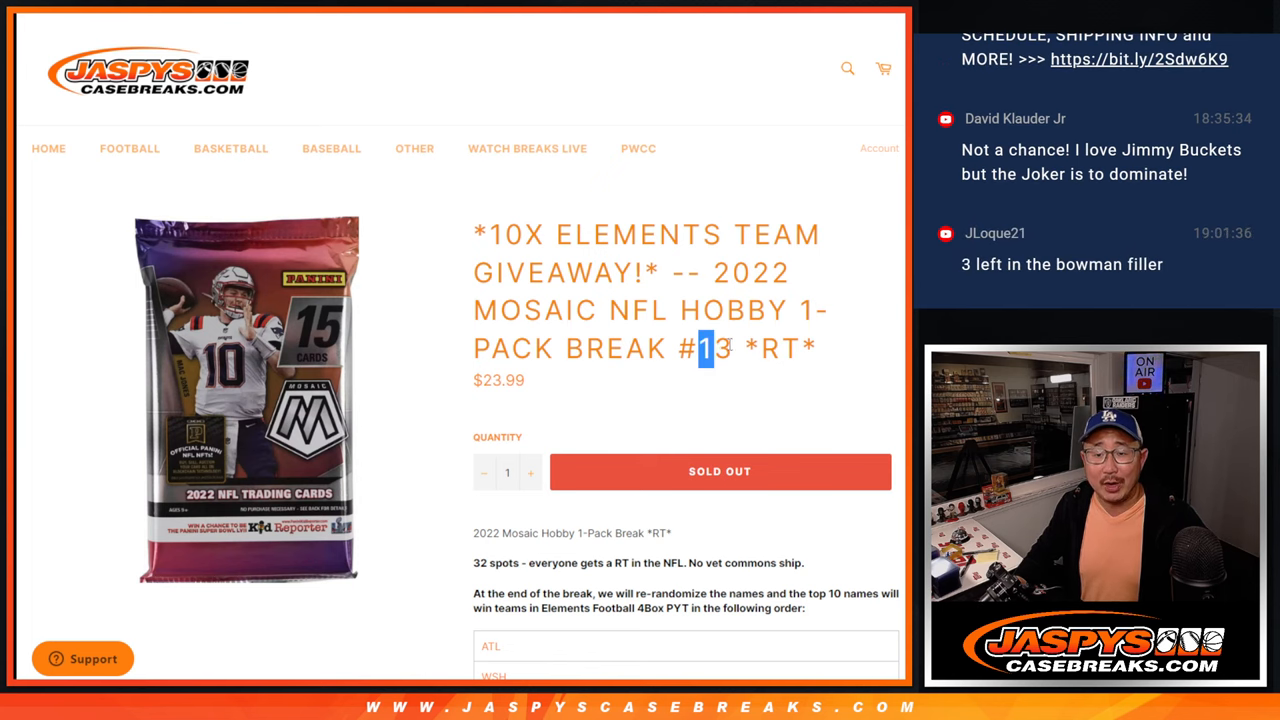
- Scroll the Jaspys CaseBreaks break page to view the team order list, ATL through JAX
{"action": "scroll", "scroll_direction": "down", "scroll_amount": 3}
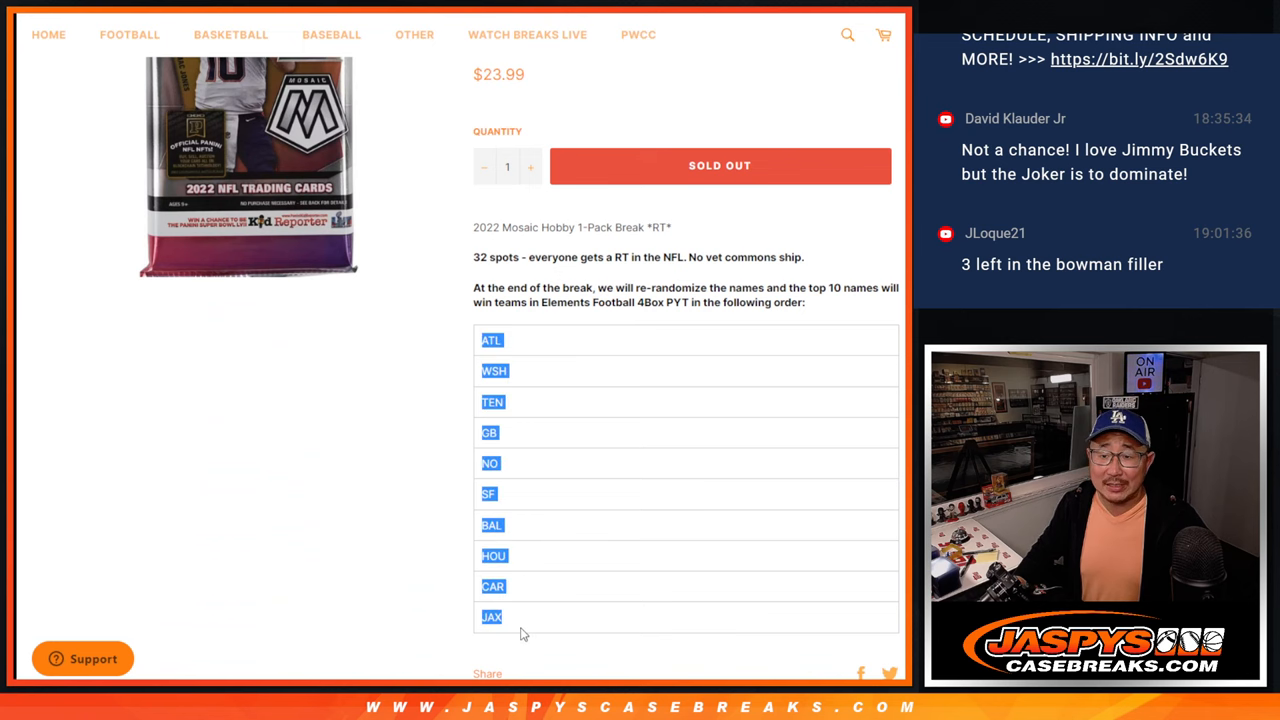
{"action": "scroll", "scroll_direction": "up", "scroll_amount": 3}
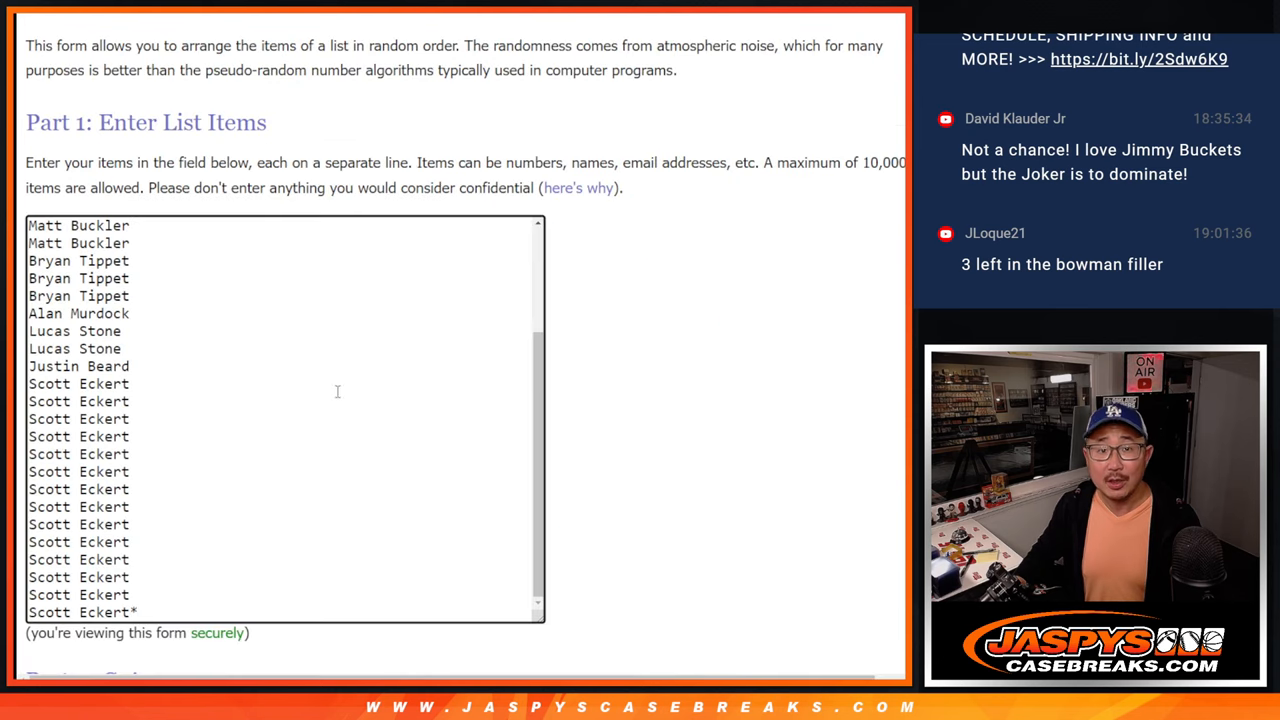
{"action": "scroll", "scroll_direction": "down", "scroll_amount": 3}
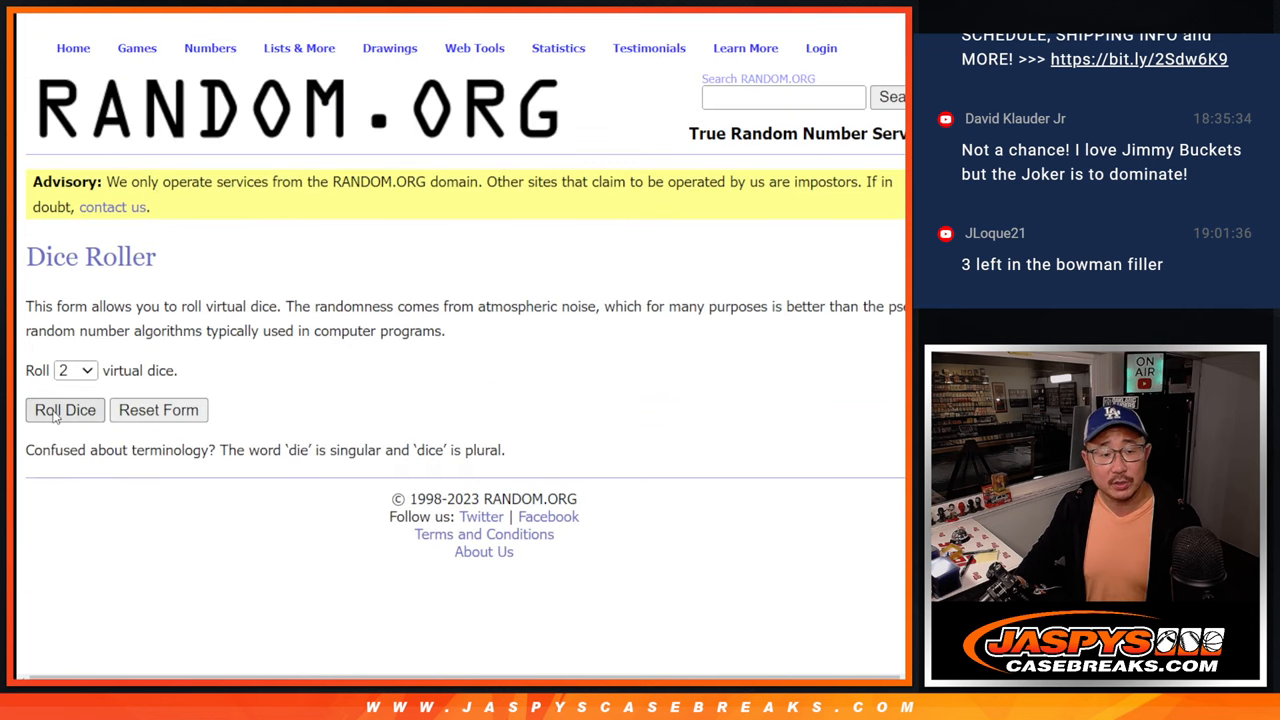
{"action": "left_click", "coordinate": [64, 410]}
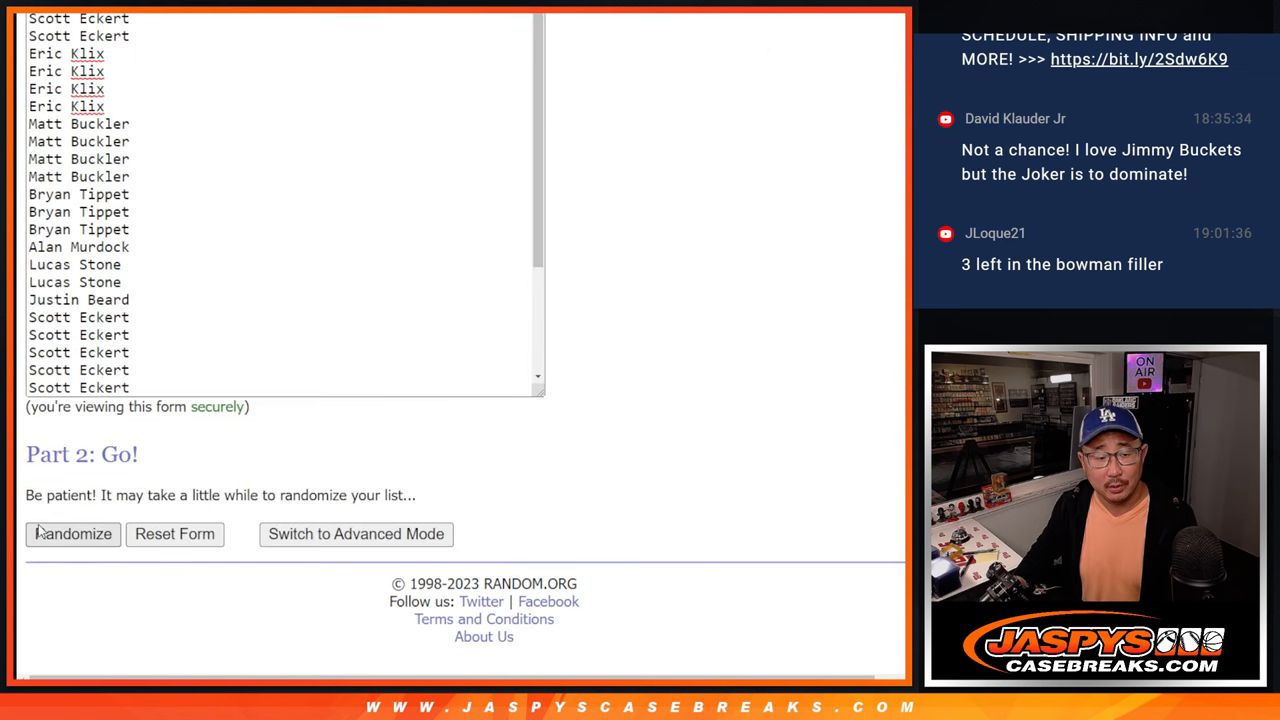
{"action": "left_click", "coordinate": [72, 533]}
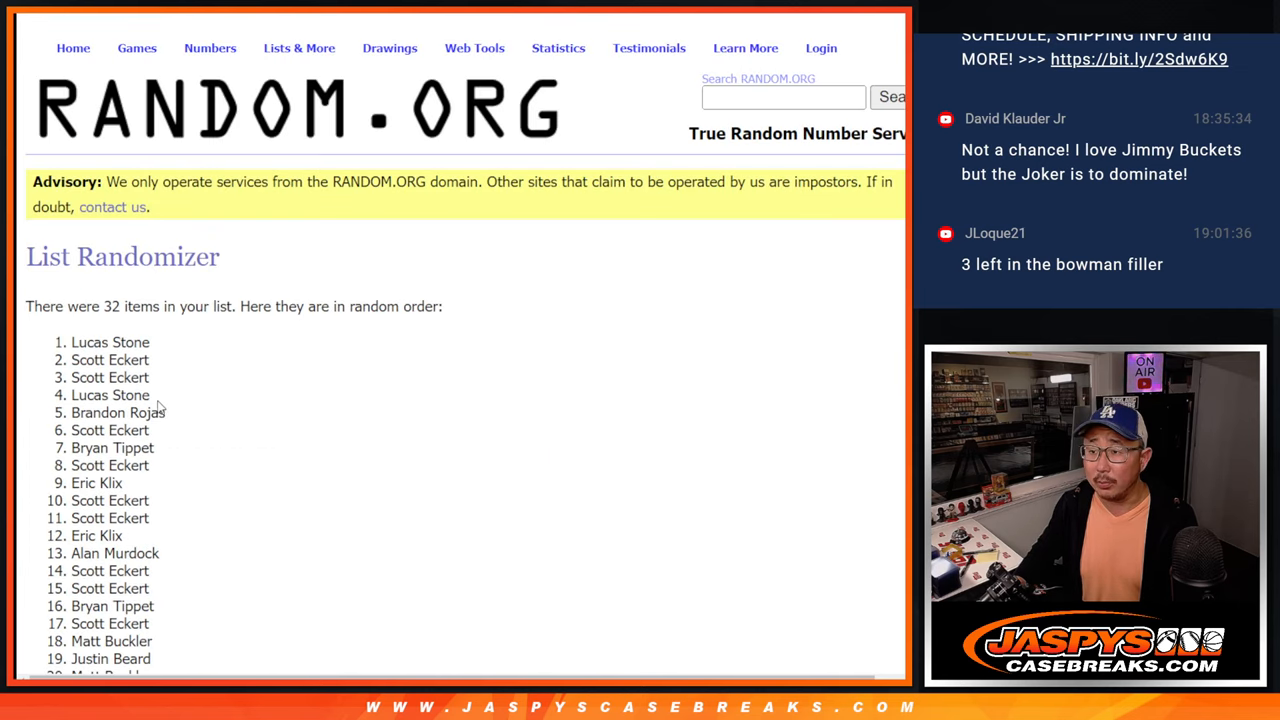
{"action": "scroll", "scroll_direction": "down", "scroll_amount": 3}
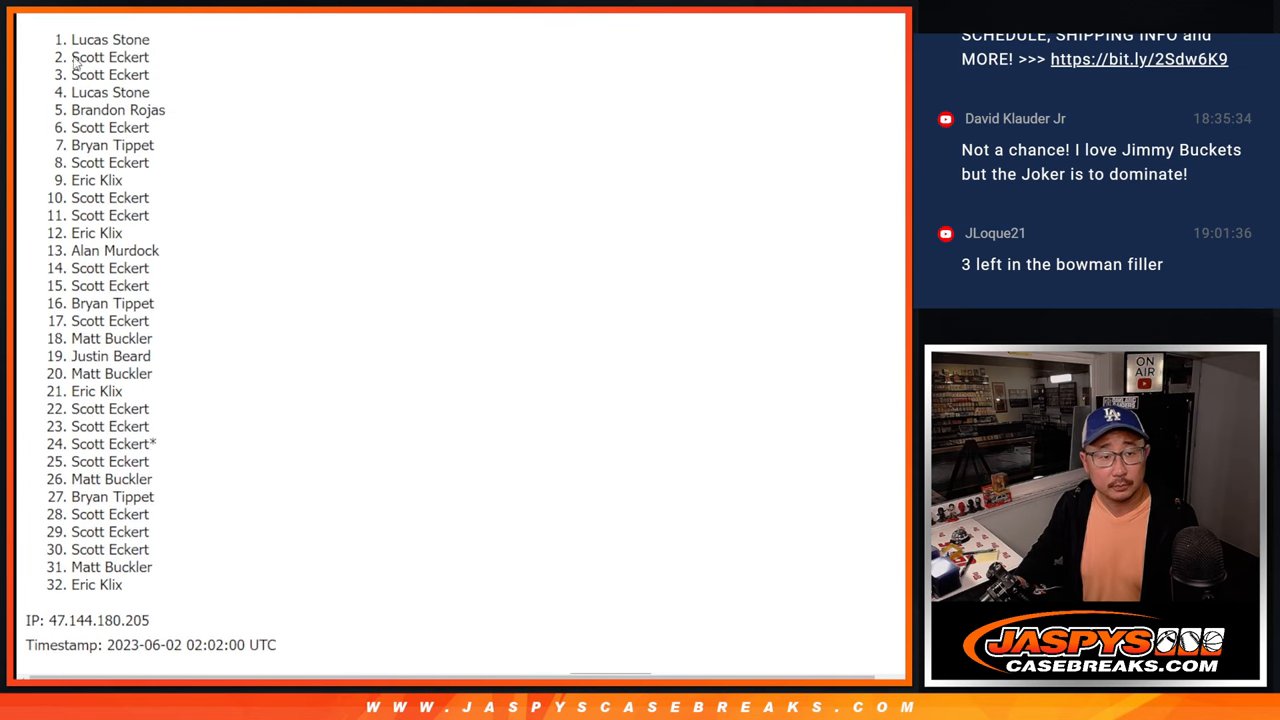
{"action": "left_click_drag", "start_coordinate": [110, 39], "coordinate": [160, 584]}
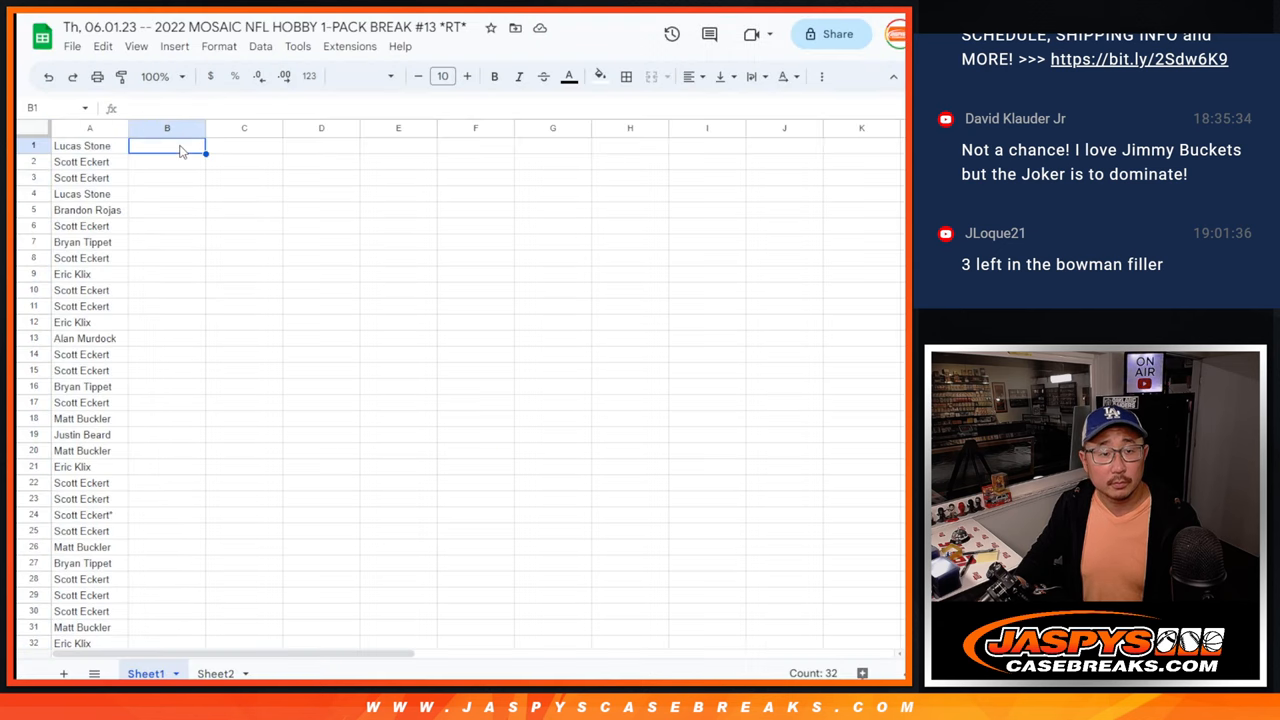
- Set the whole sheet to League Spartan and select the name–team pairs in rows 1–32
{"action": "left_click", "coordinate": [363, 76]}
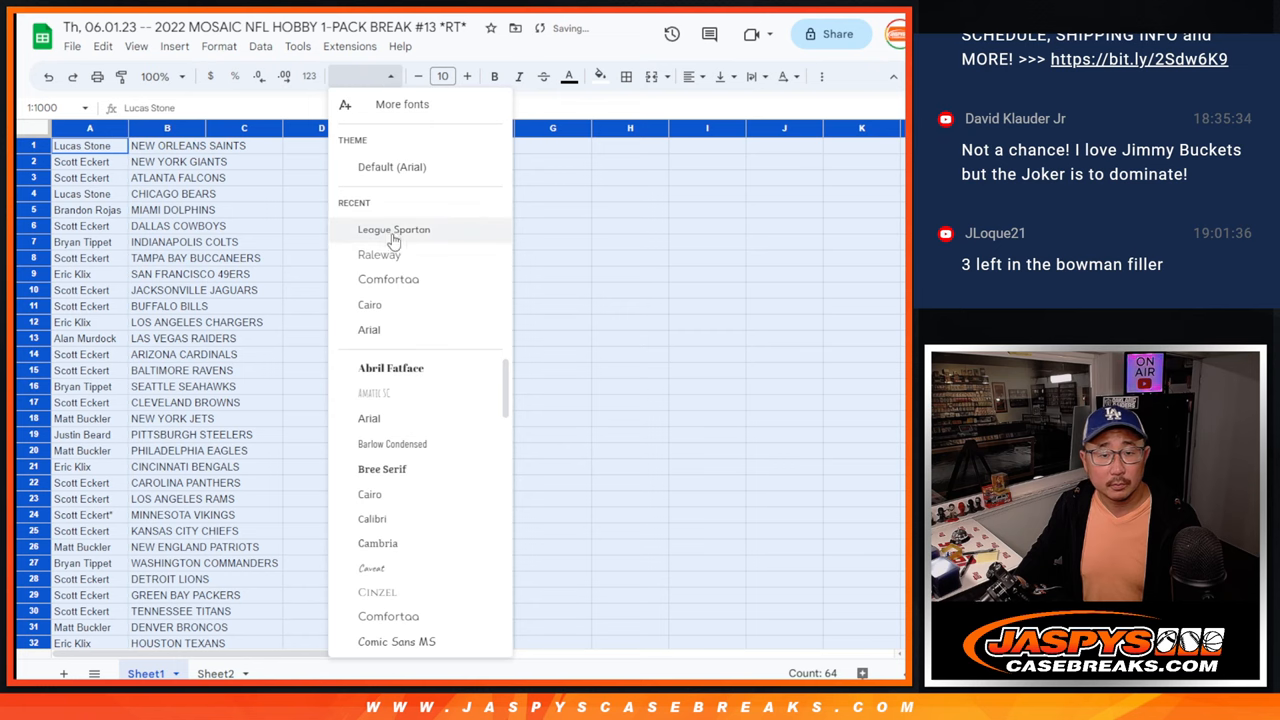
{"action": "left_click", "coordinate": [393, 229]}
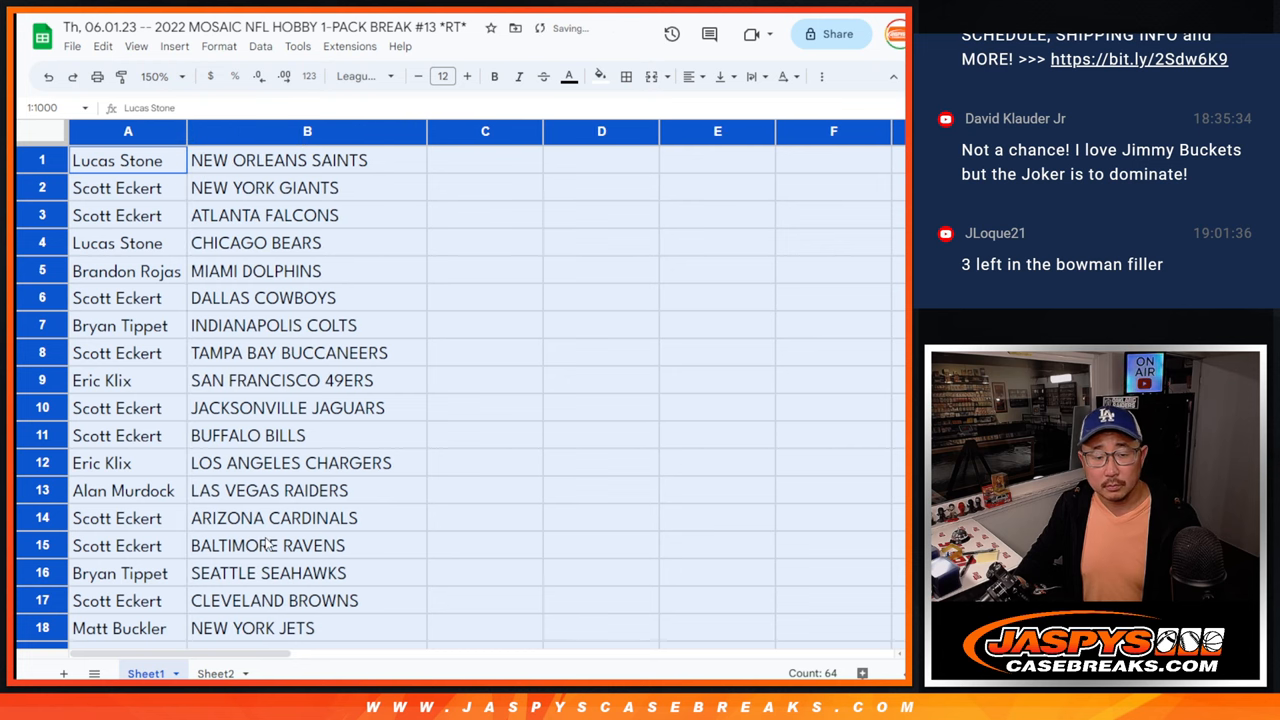
{"action": "left_click_drag", "start_coordinate": [128, 160], "coordinate": [307, 573]}
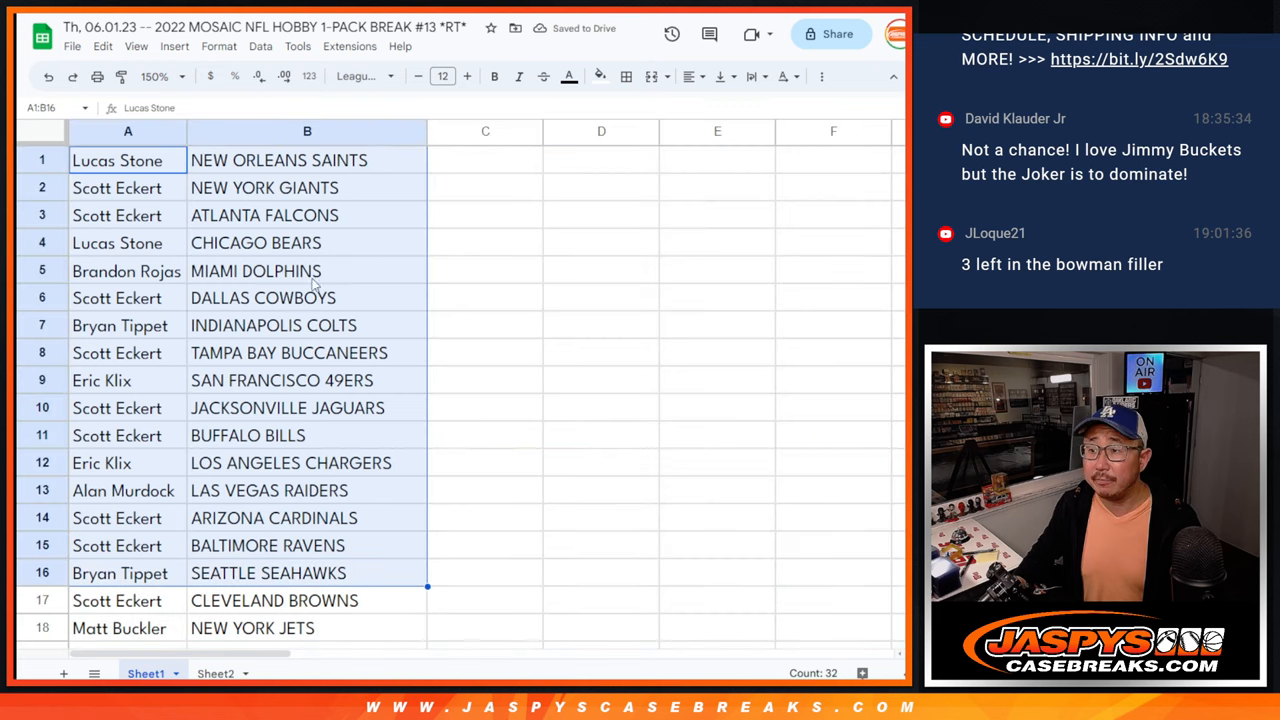
{"action": "scroll", "scroll_direction": "down", "scroll_amount": 3}
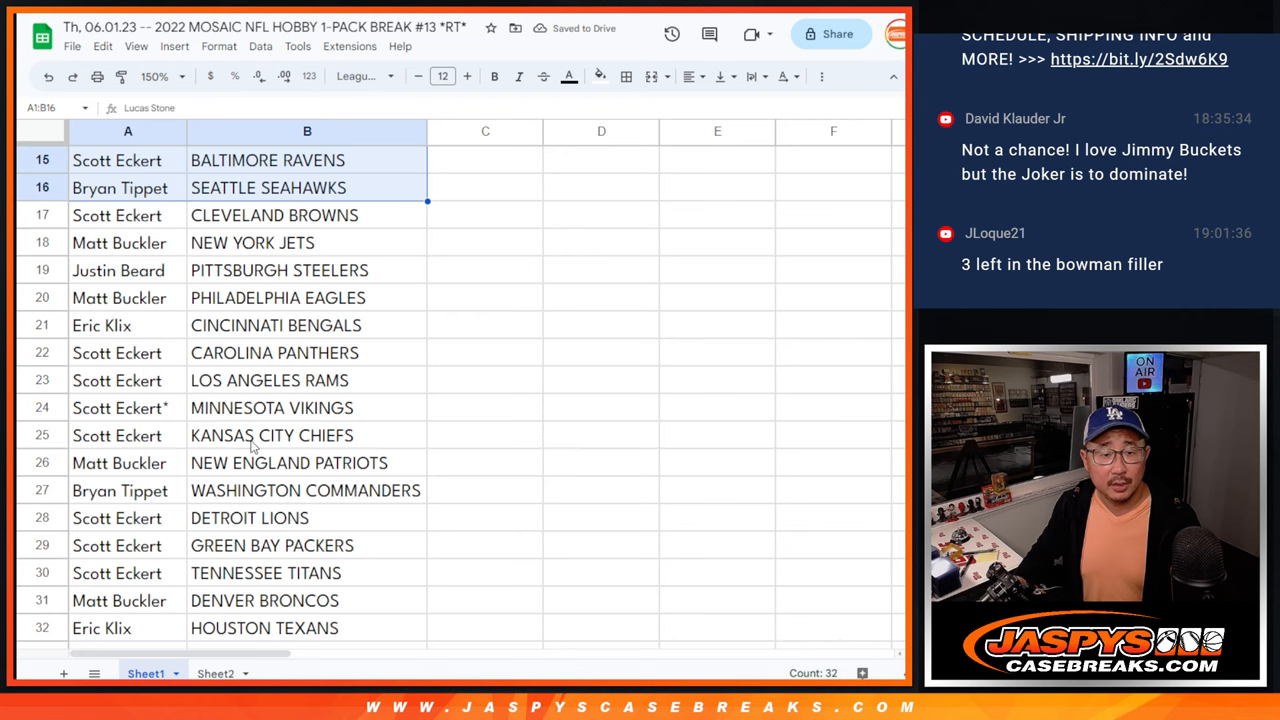
{"action": "left_click", "coordinate": [116, 215]}
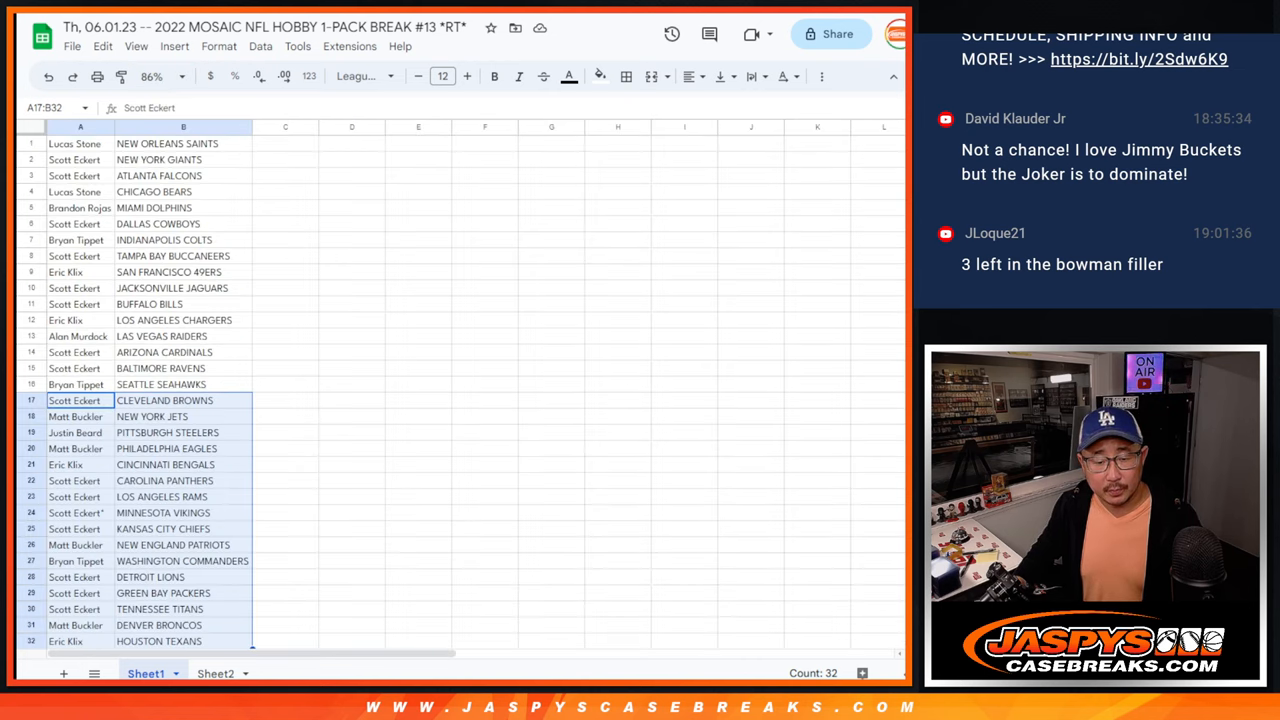
- Sort the pairs A→Z by team, Arizona Cardinals first, and bring up print settings
{"action": "left_click", "coordinate": [183, 127]}
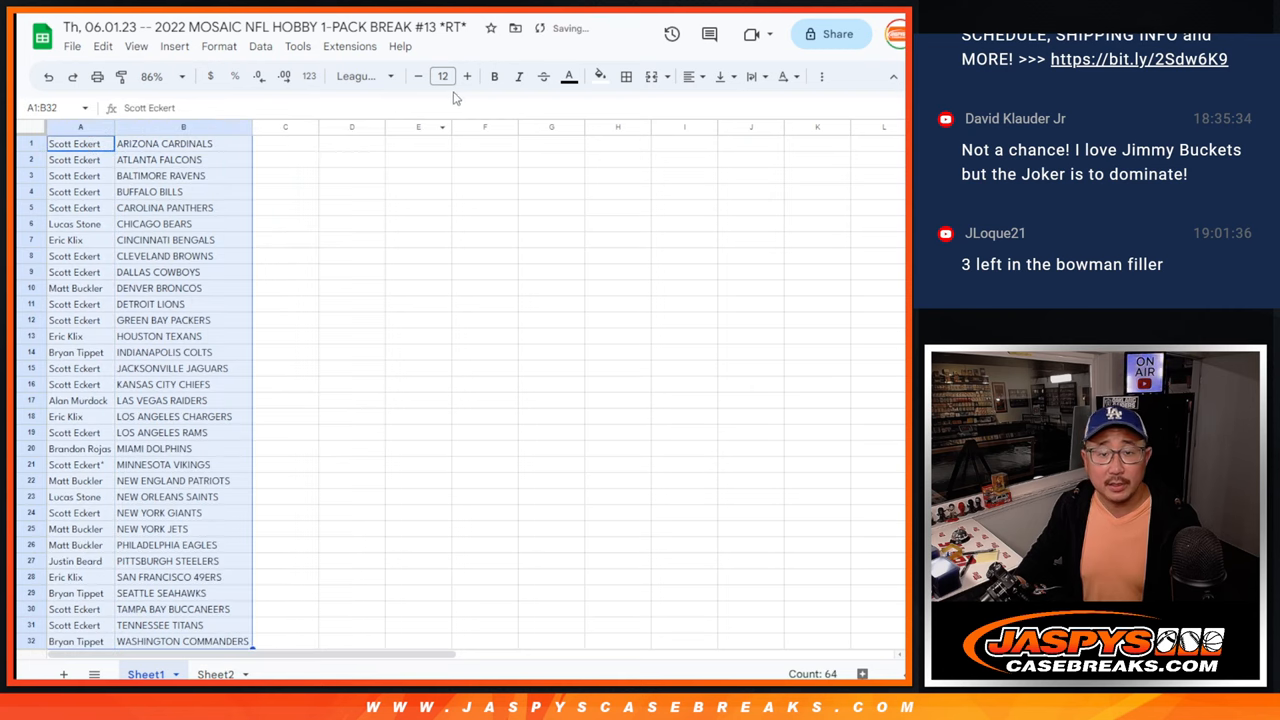
{"action": "left_click", "coordinate": [626, 76]}
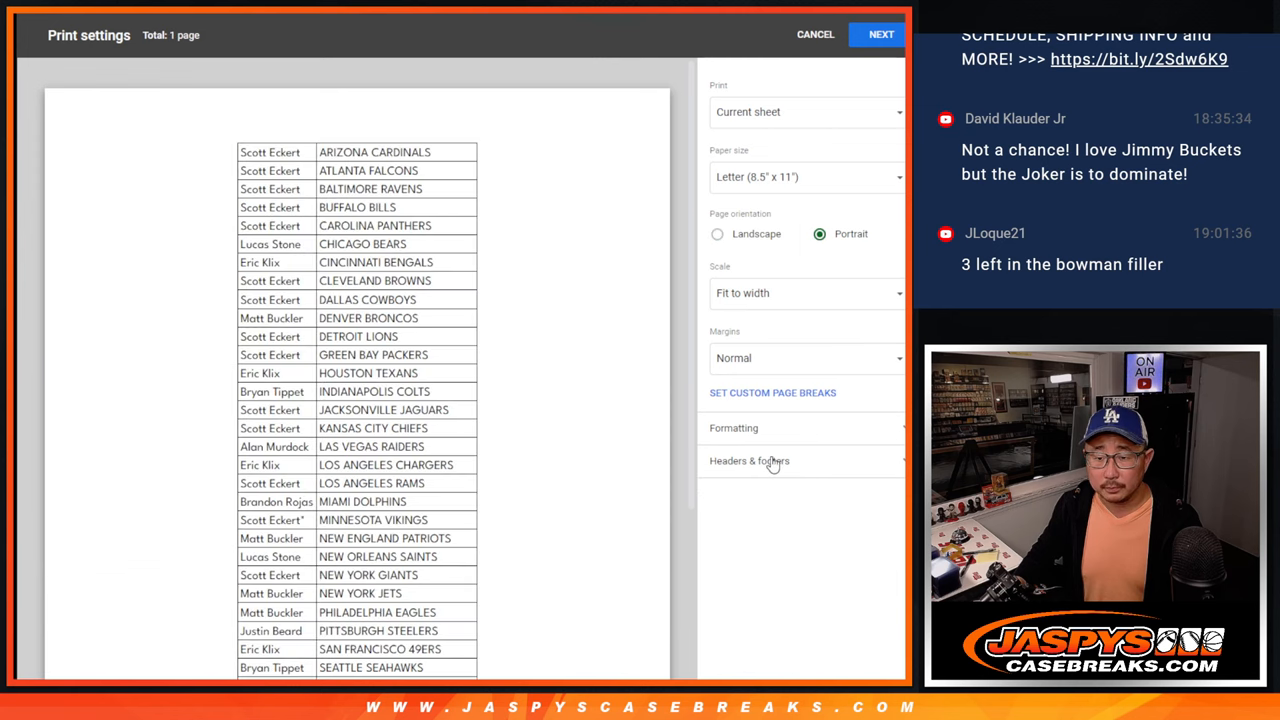
- Continue past Print settings and print the one-page sorted list
{"action": "left_click", "coordinate": [815, 34]}
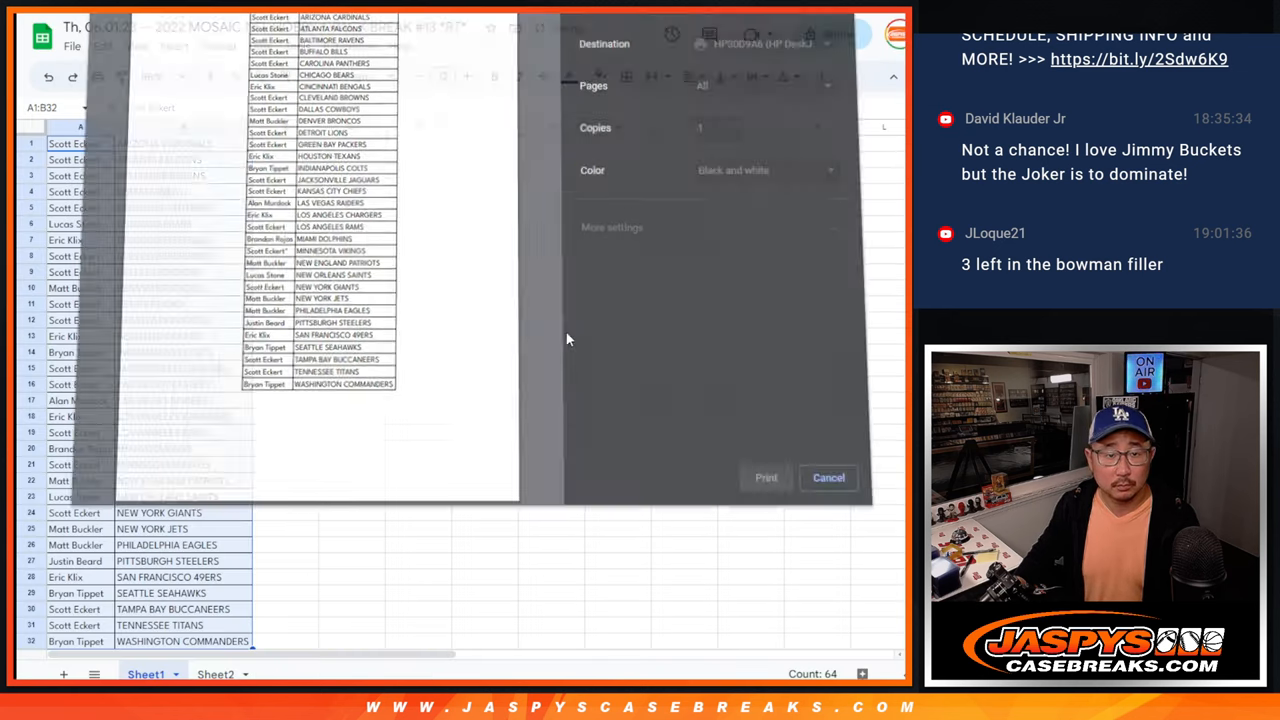
{"action": "left_click", "coordinate": [828, 477]}
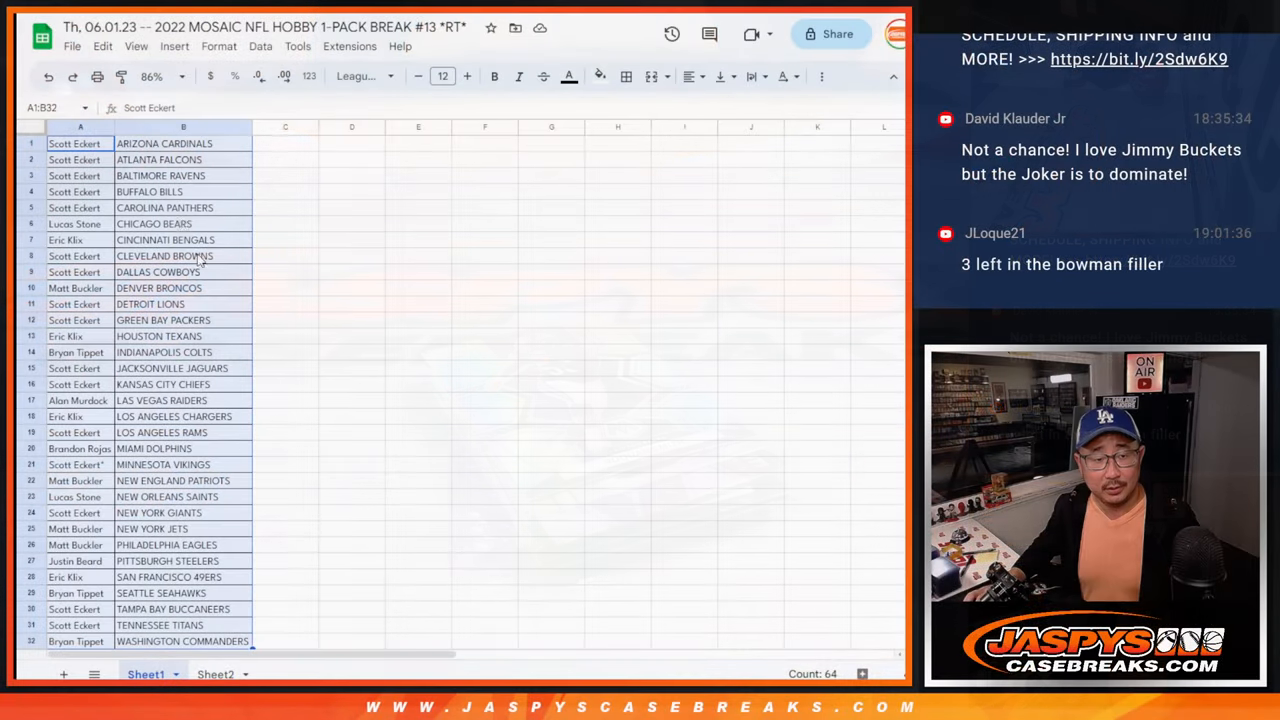
{"action": "scroll", "scroll_direction": "down", "scroll_amount": 3}
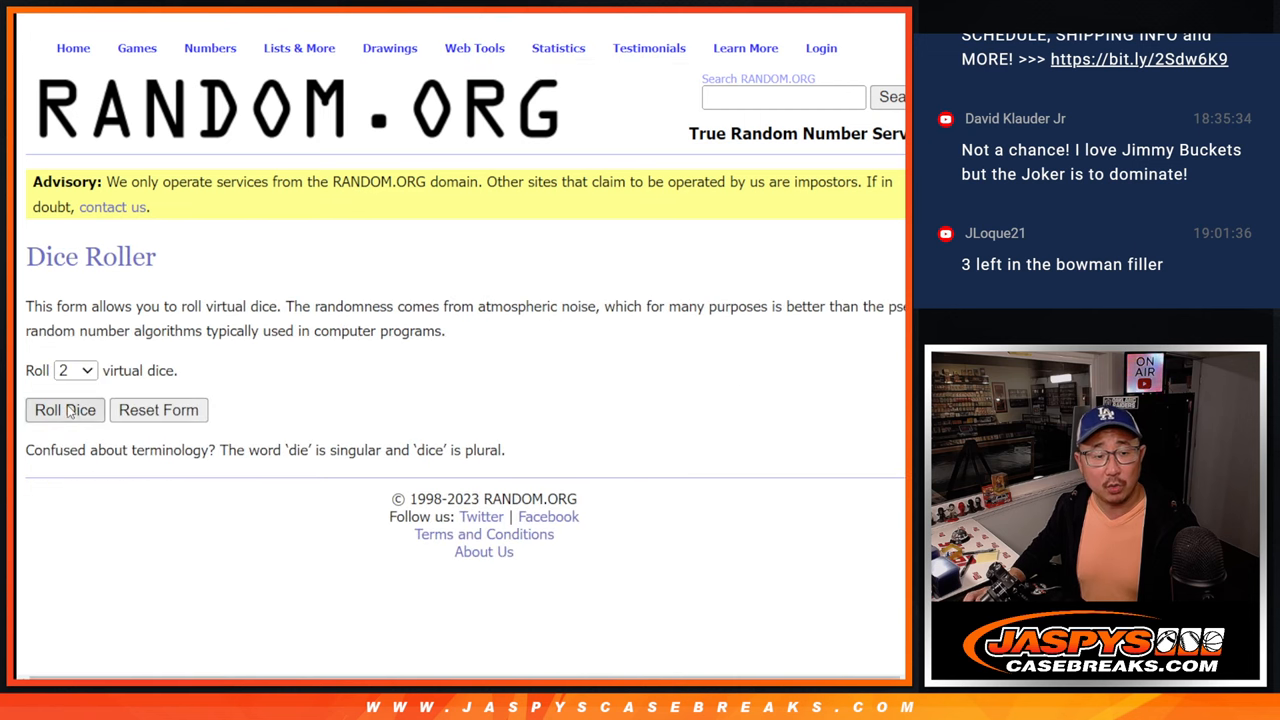
{"action": "left_click", "coordinate": [65, 410]}
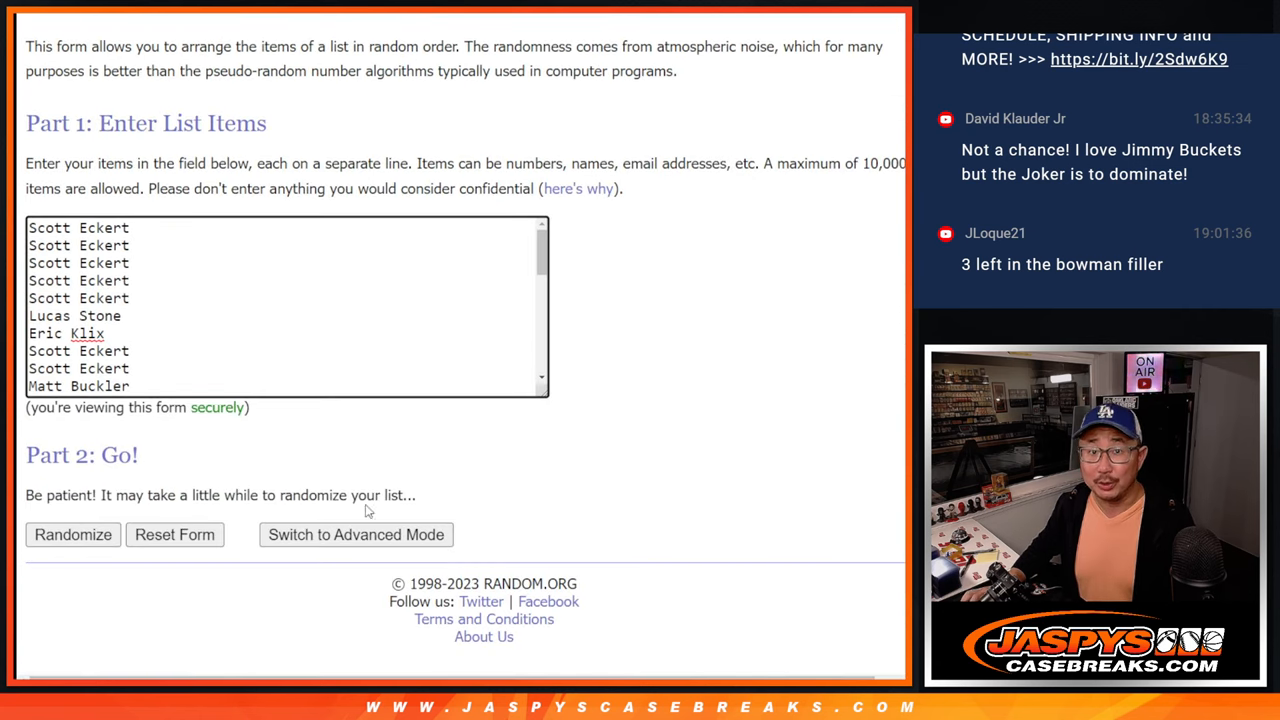
{"action": "left_click", "coordinate": [72, 534]}
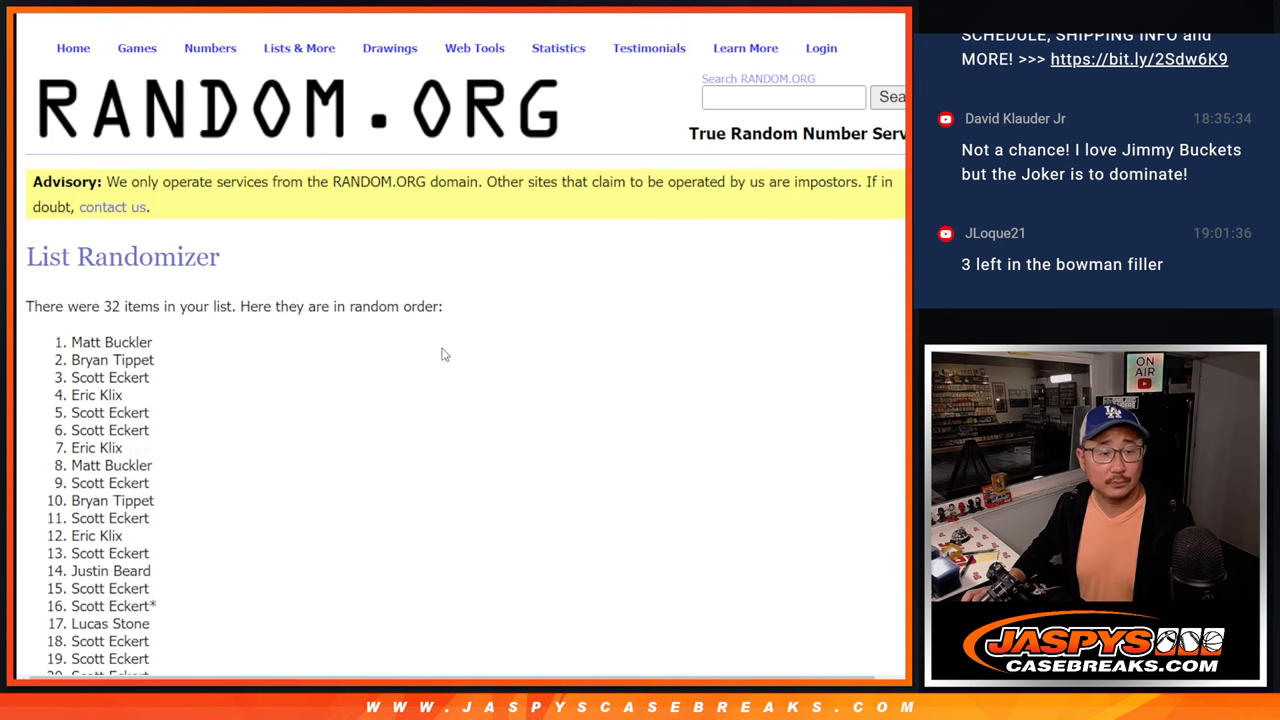
{"action": "scroll", "scroll_direction": "down", "scroll_amount": 3}
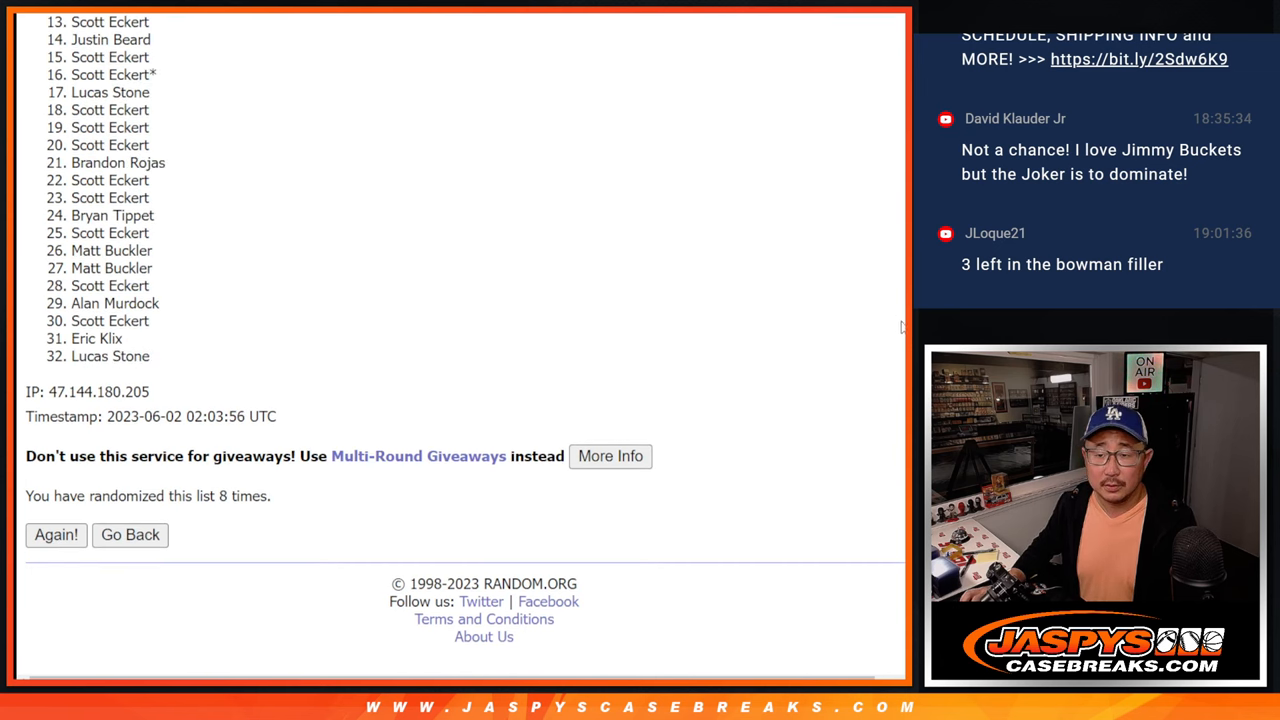
{"action": "scroll", "scroll_direction": "up", "scroll_amount": 3}
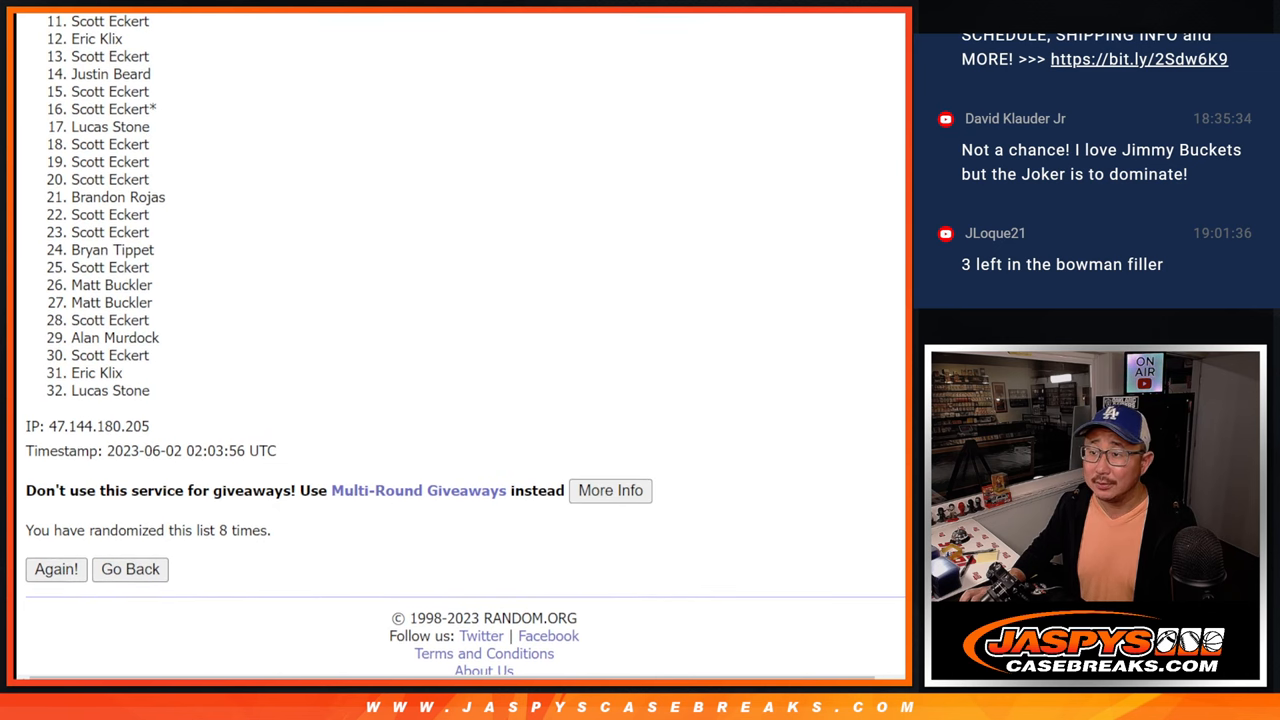
{"action": "mouse_move", "coordinate": [376, 155]}
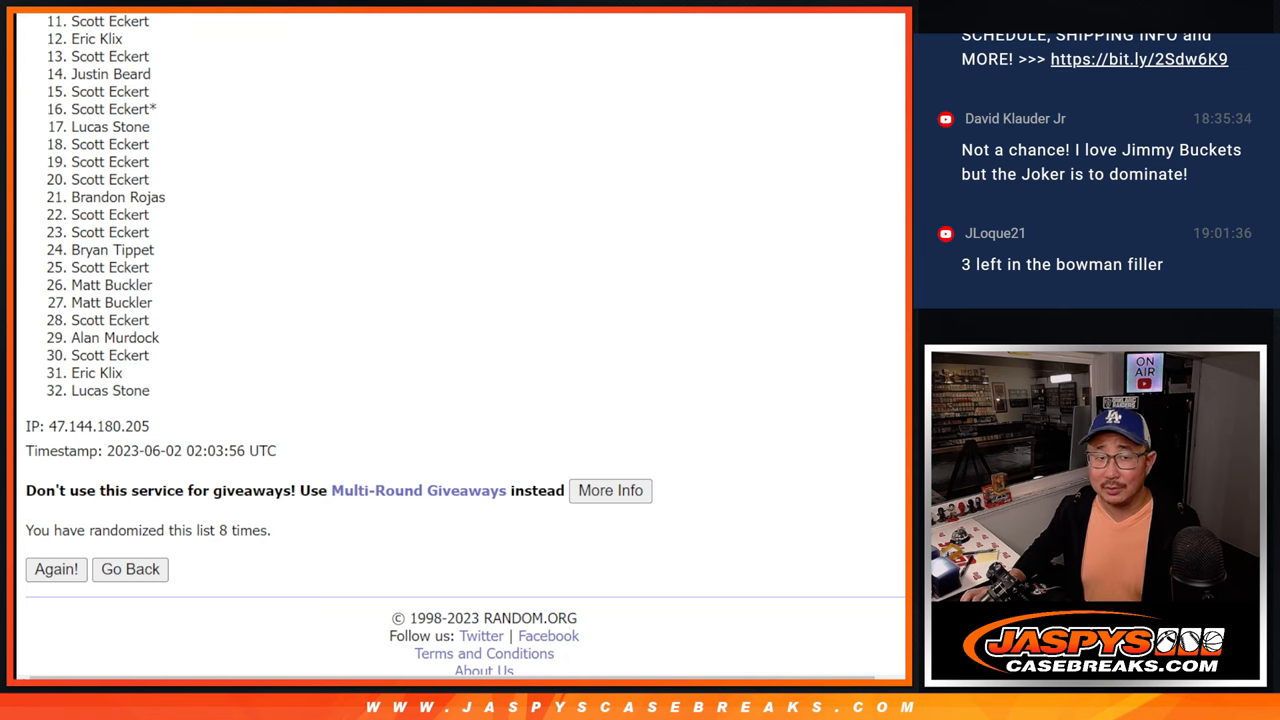
{"action": "scroll", "scroll_direction": "up", "scroll_amount": 3}
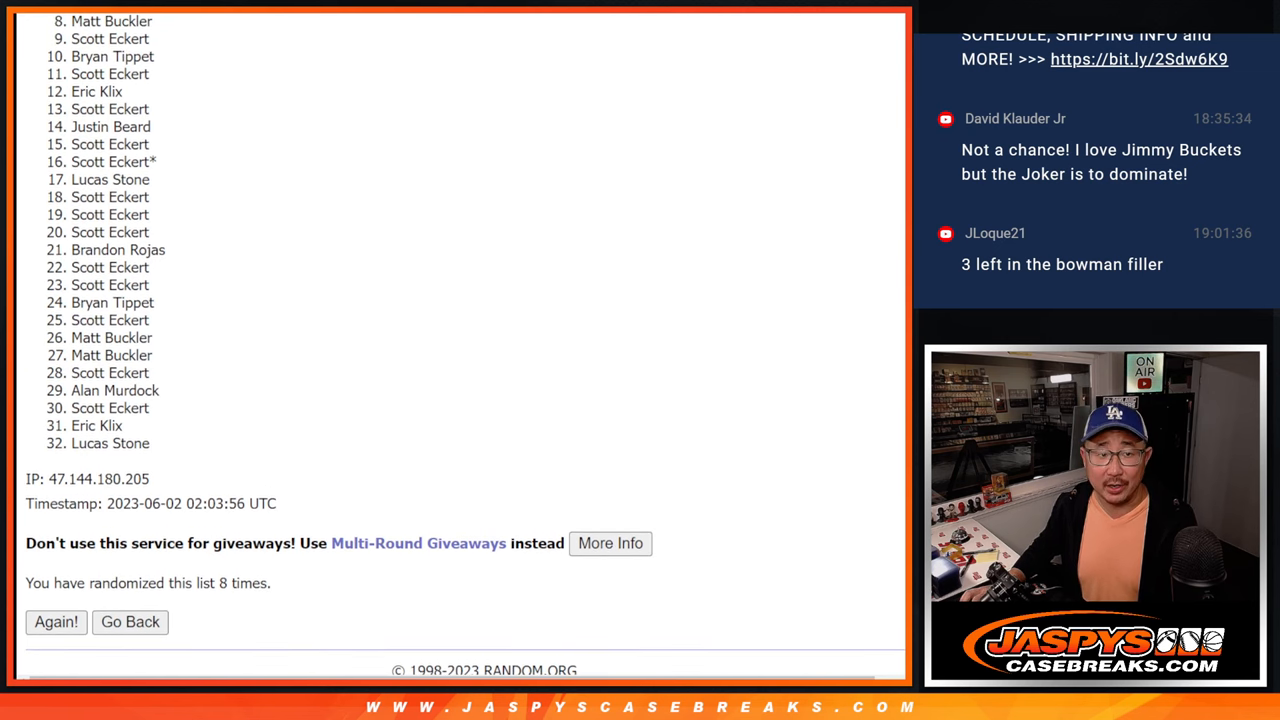
{"action": "scroll", "scroll_direction": "up", "scroll_amount": 3}
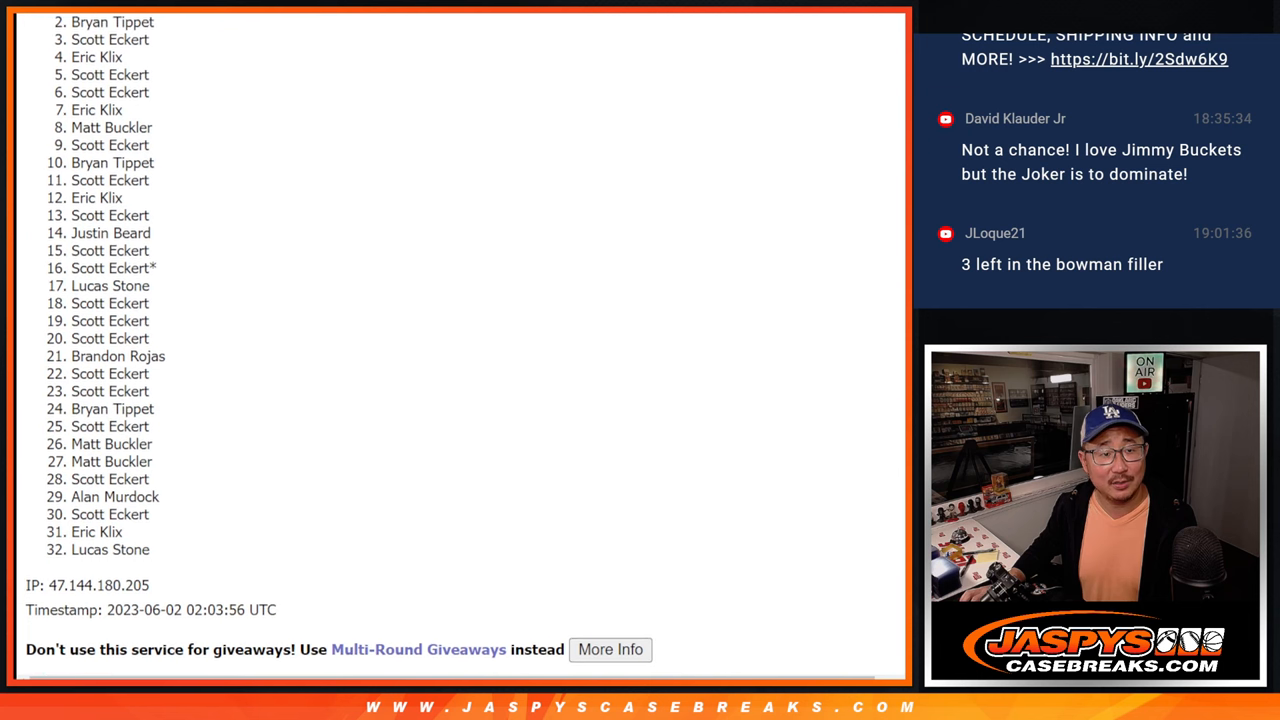
{"action": "scroll", "scroll_direction": "up", "scroll_amount": 3}
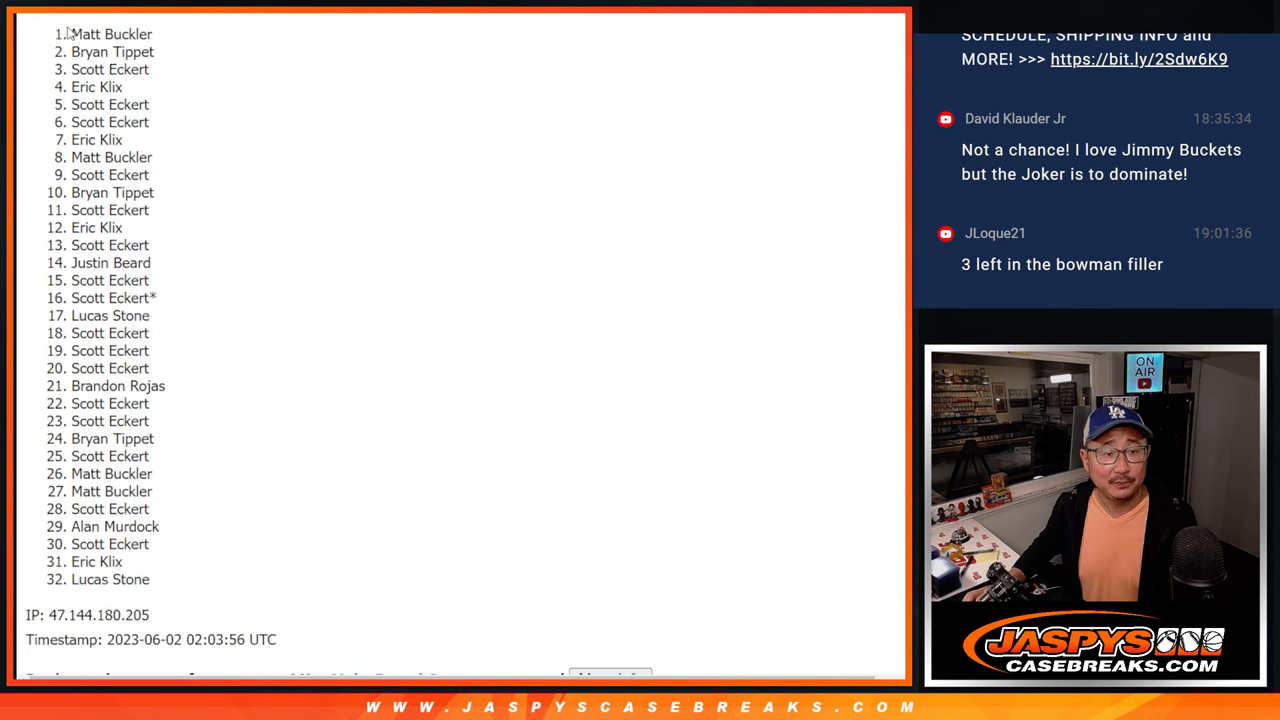
{"action": "left_click_drag", "start_coordinate": [70, 34], "coordinate": [160, 200]}
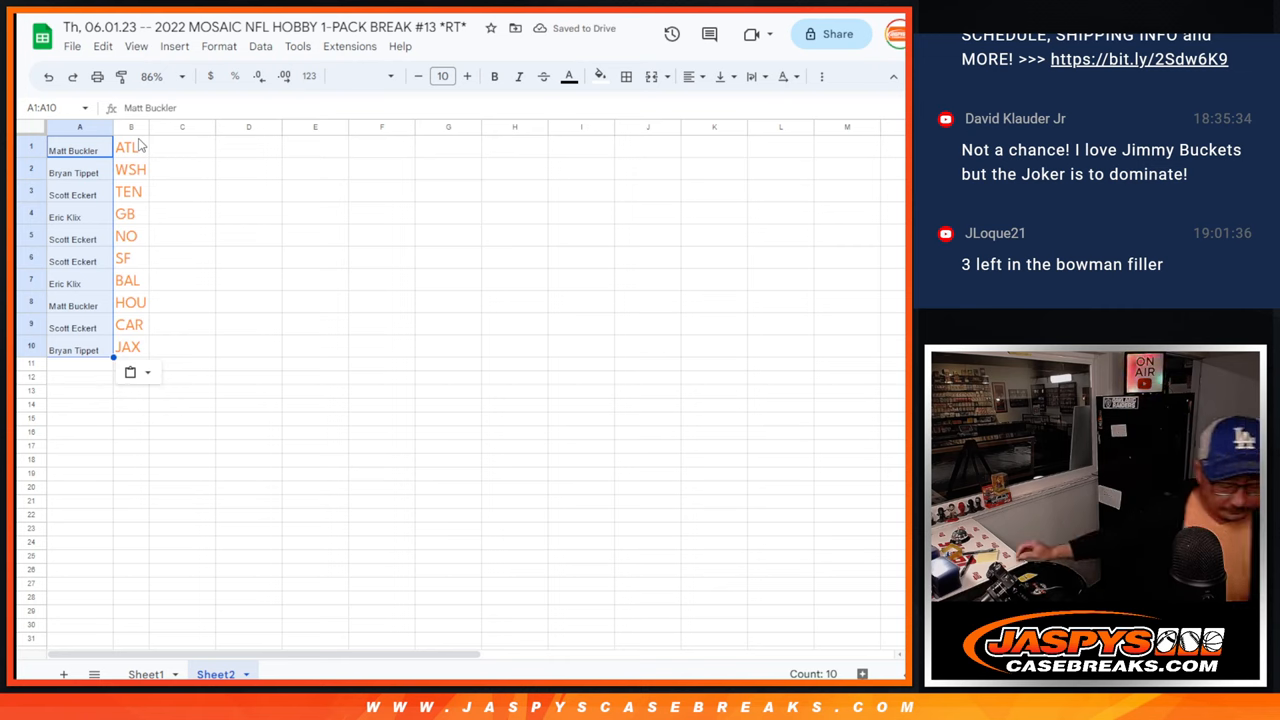
{"action": "mouse_move", "coordinate": [220, 128]}
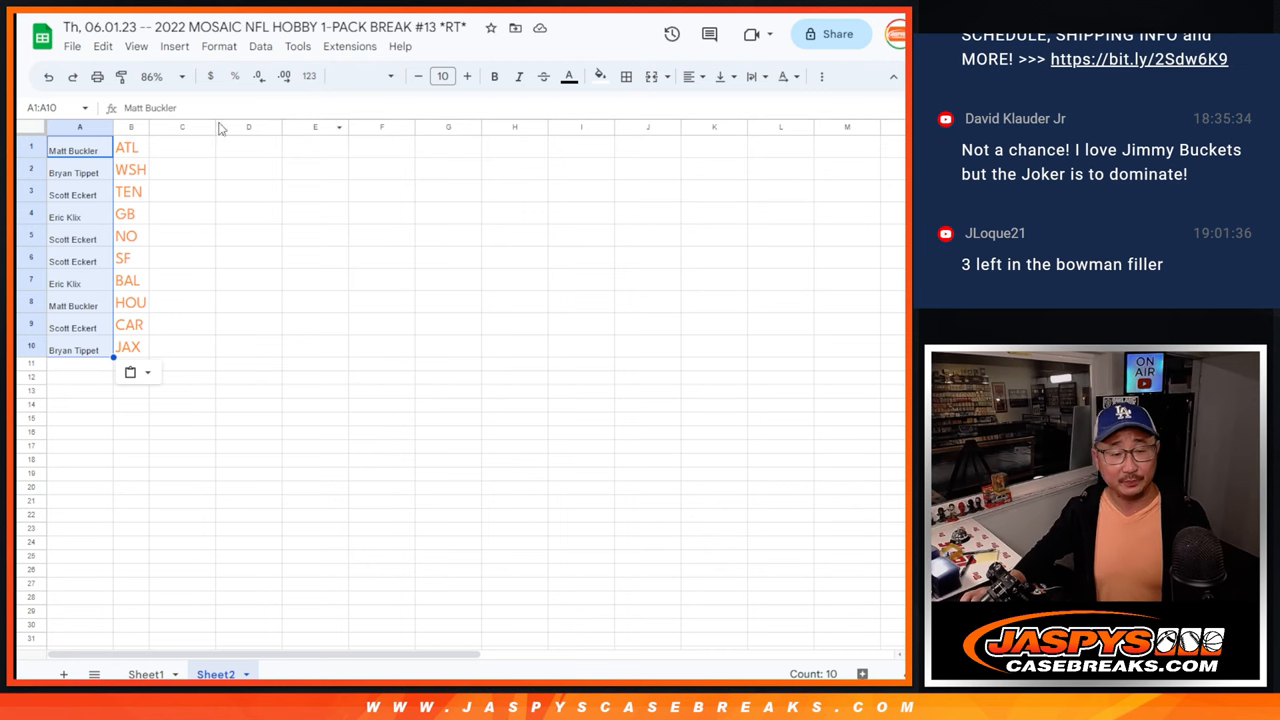
- Set names A1:A10 to font size 18 and check the names beside ATL, GB and CAR
{"action": "left_click", "coordinate": [442, 76]}
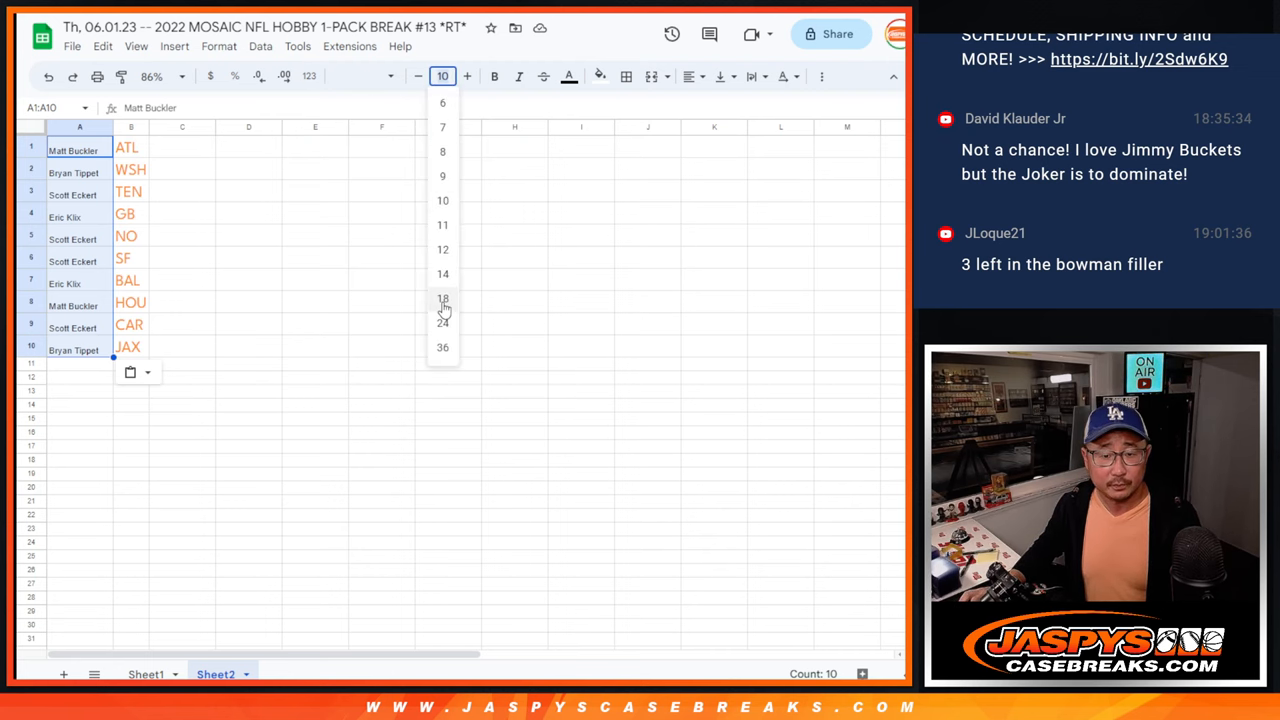
{"action": "left_click", "coordinate": [443, 300]}
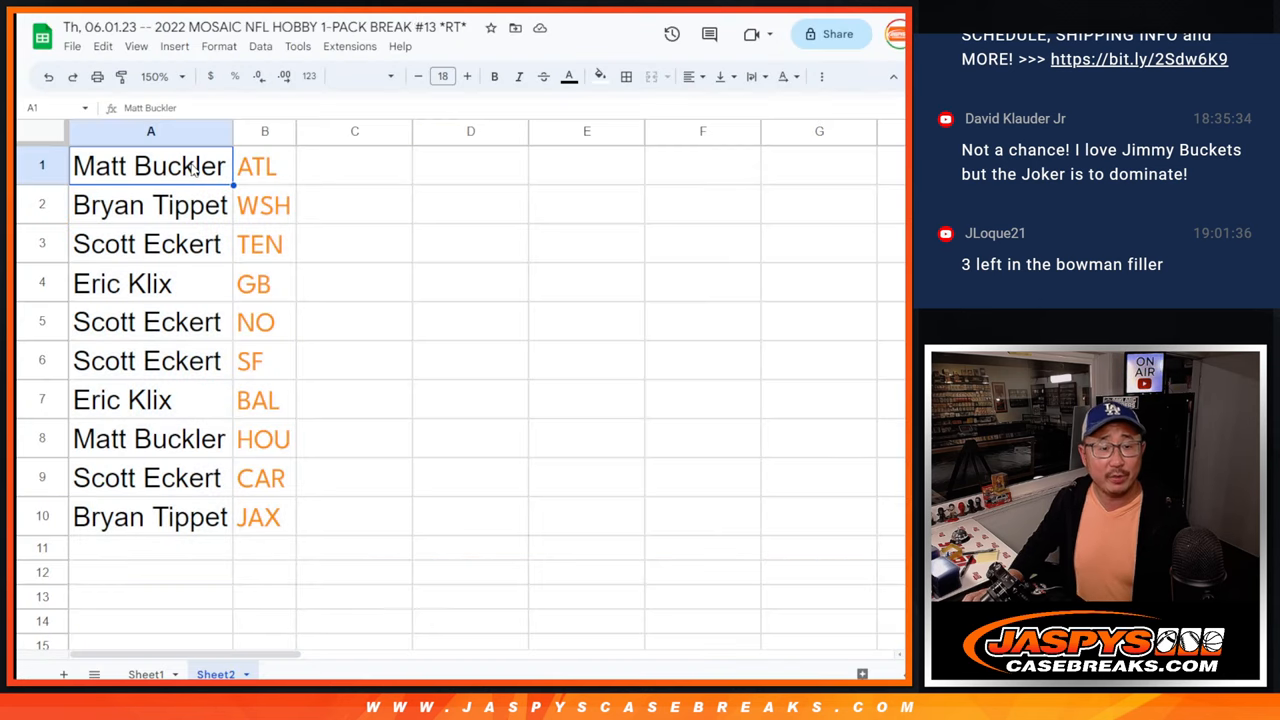
{"action": "left_click", "coordinate": [122, 283]}
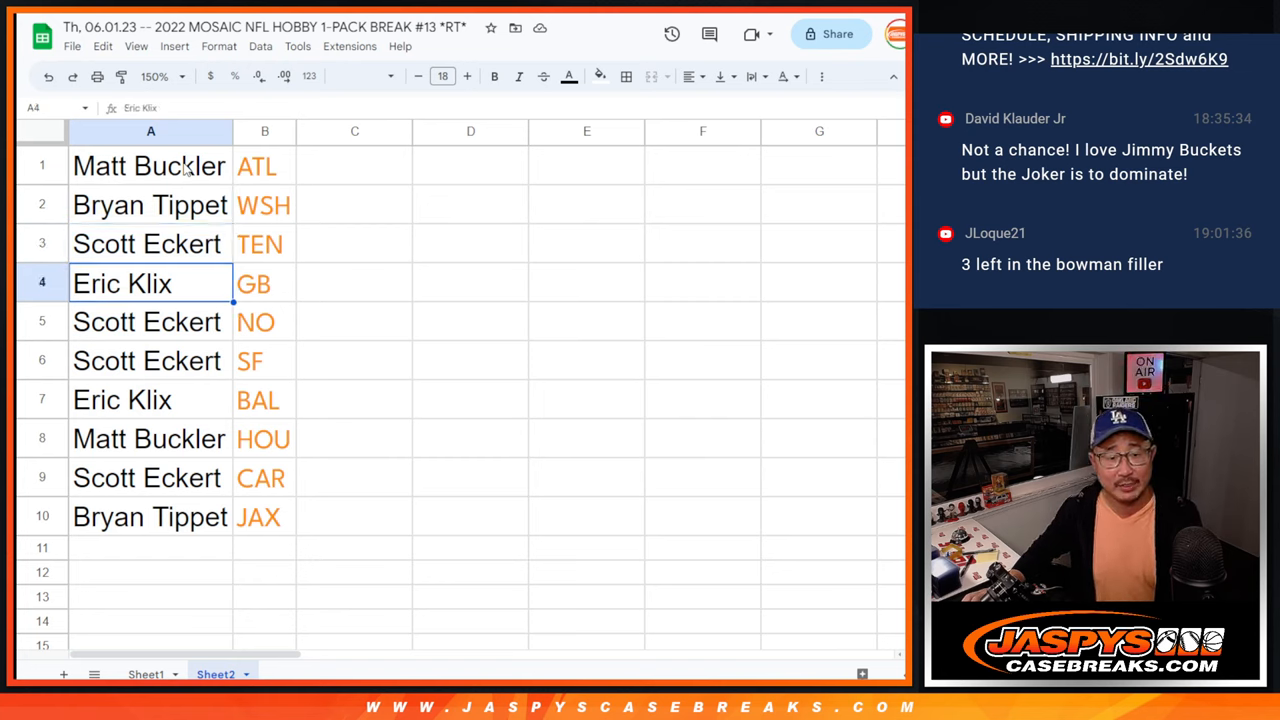
{"action": "left_click", "coordinate": [147, 361]}
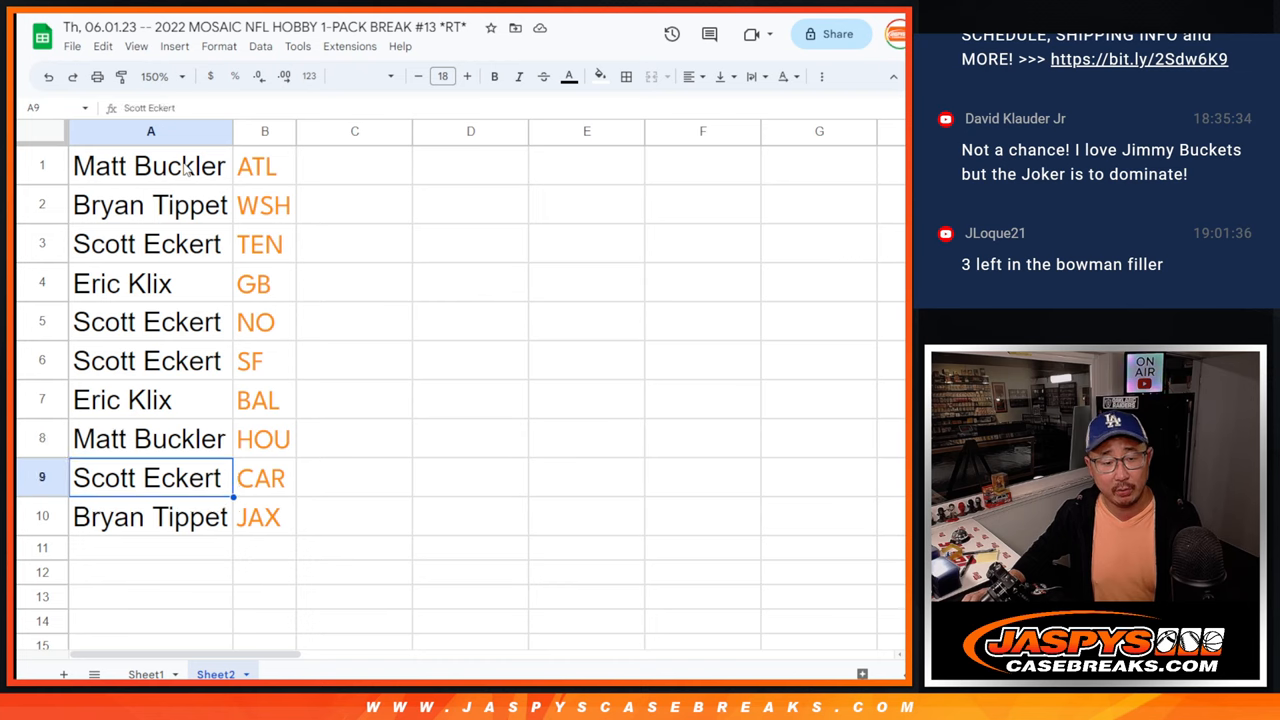
{"action": "left_click", "coordinate": [150, 517]}
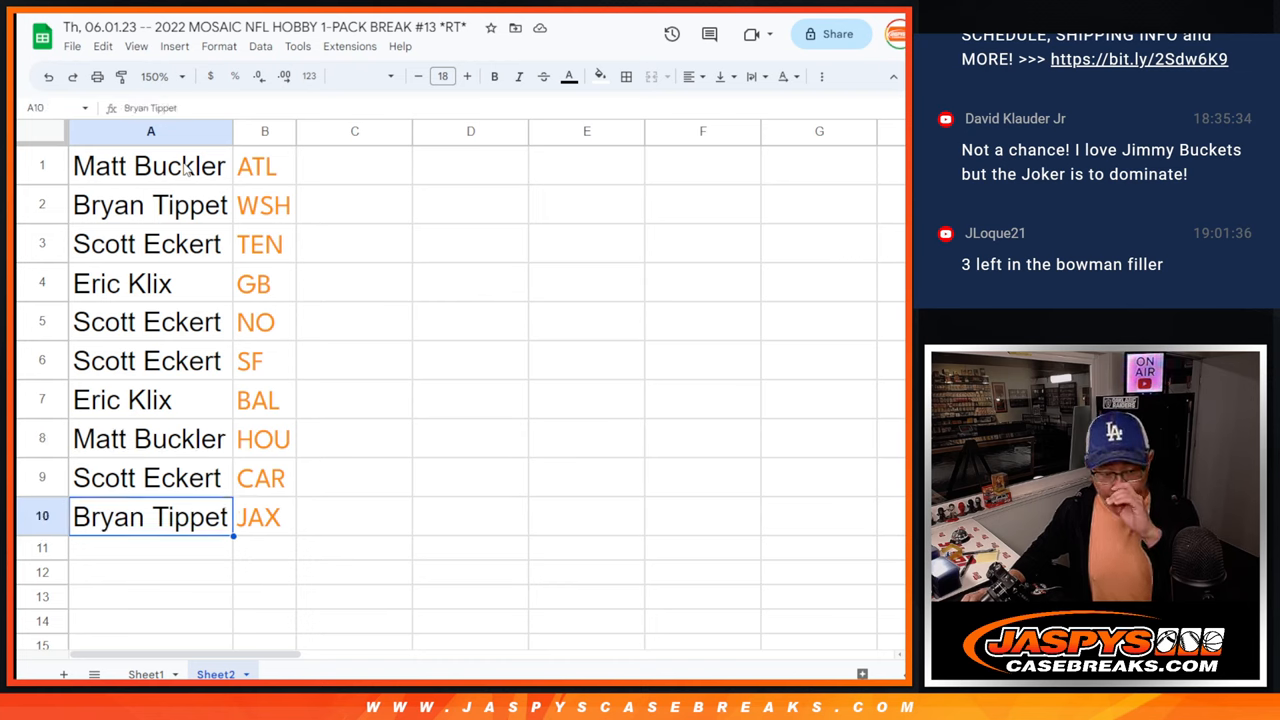